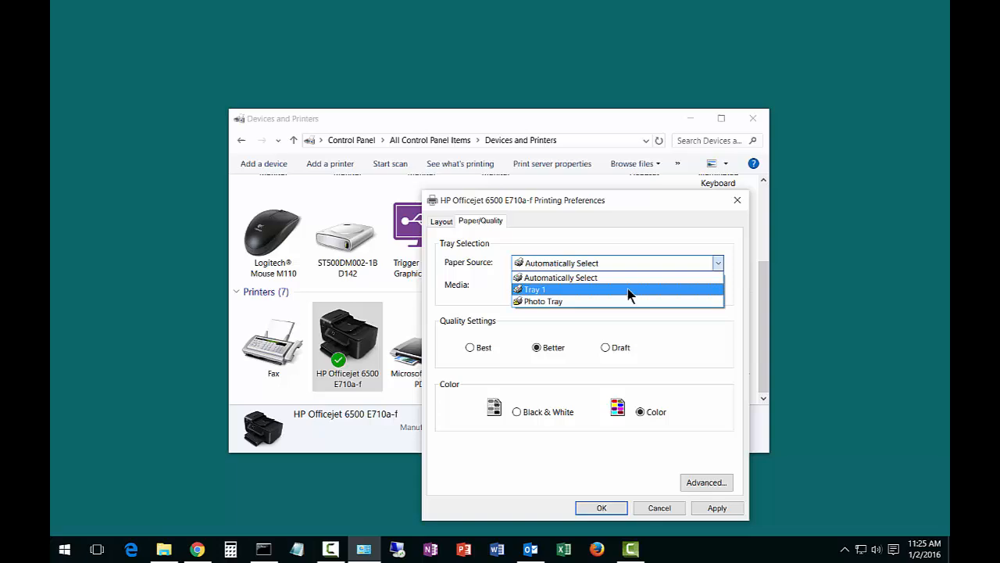
Keep paper source on Automatically Select and save the Best, Black & White defaults.
{"action": "left_click", "coordinate": [559, 277]}
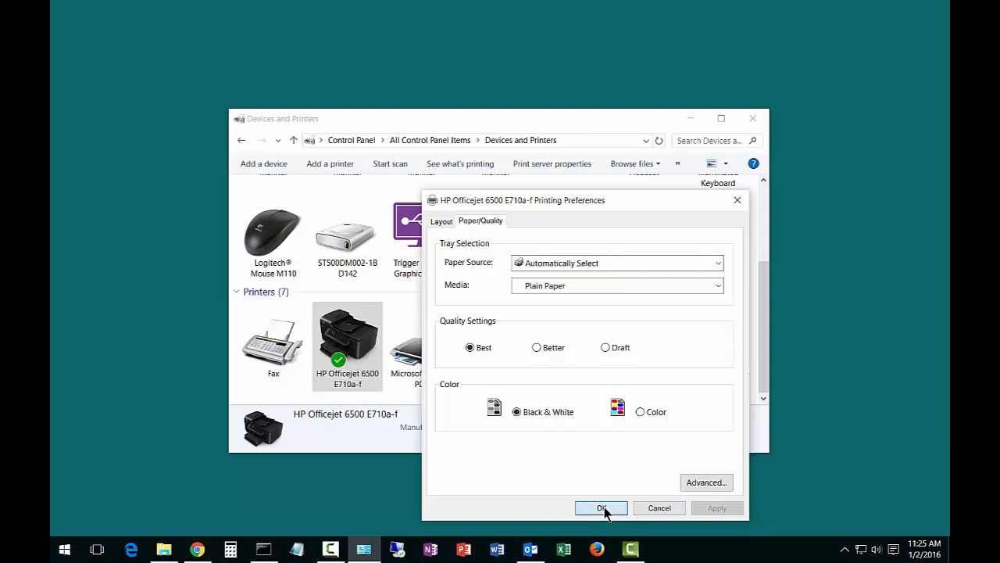
{"action": "left_click", "coordinate": [601, 508]}
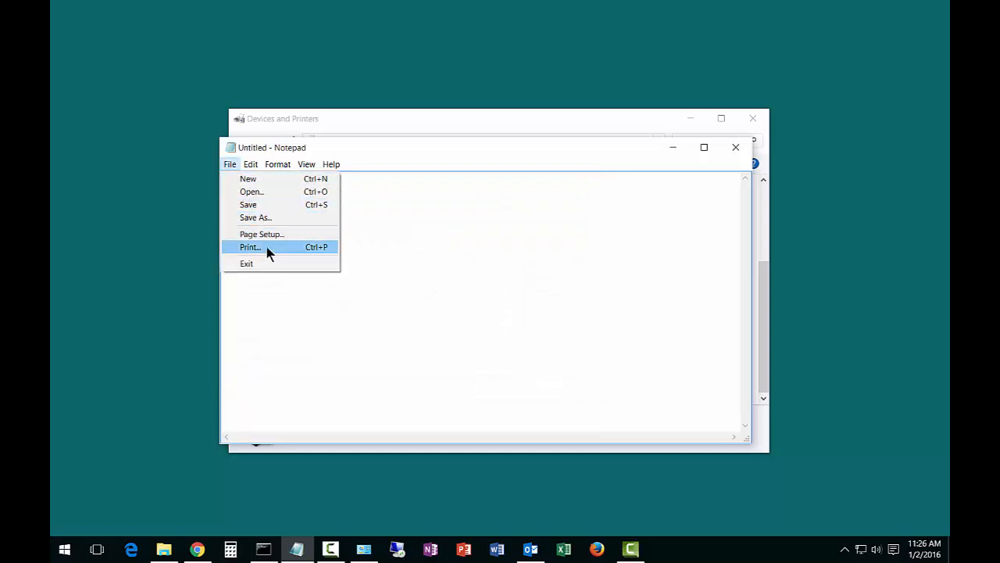
Open Notepad's print dialog for the HP Officejet 6500 printer.
{"action": "left_click", "coordinate": [250, 246]}
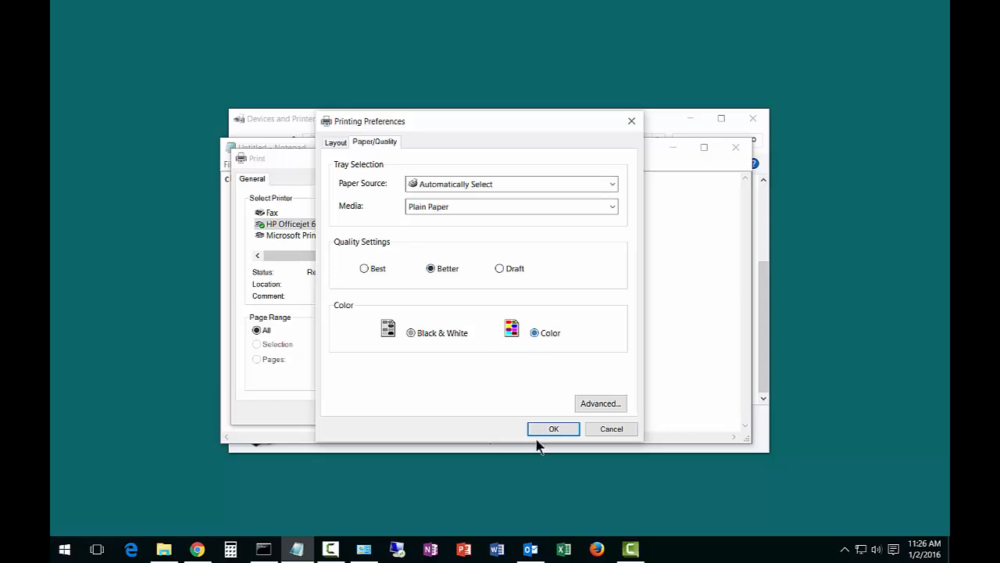